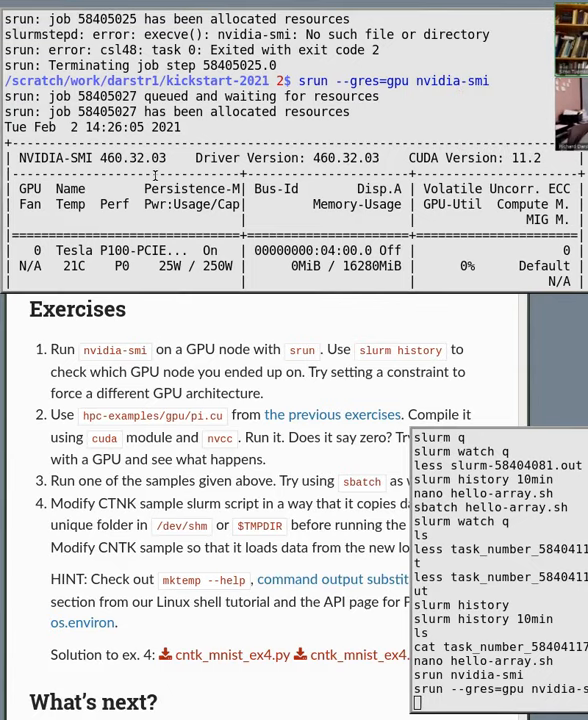
scroll(down, 3)
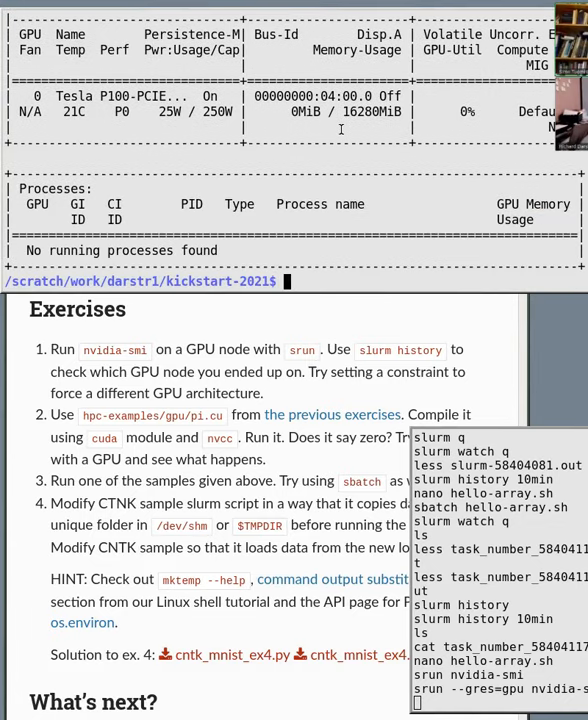
mouse_move(104, 250)
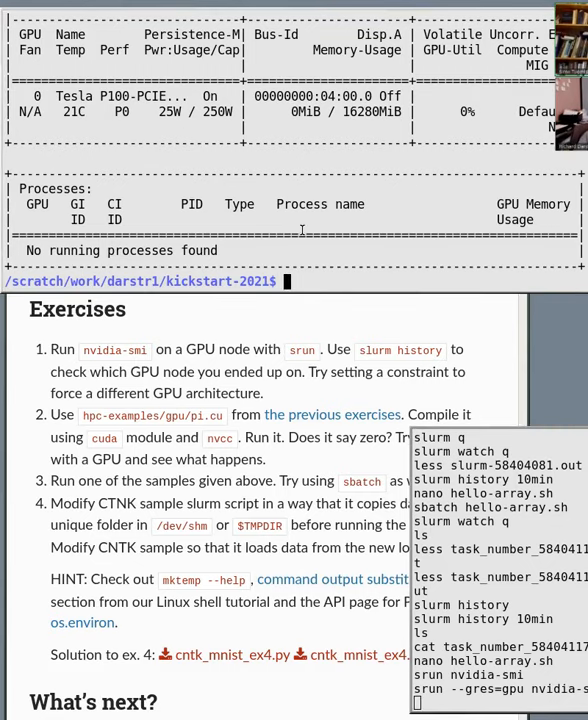
text(srun --gres=gpu nvidia-smi)
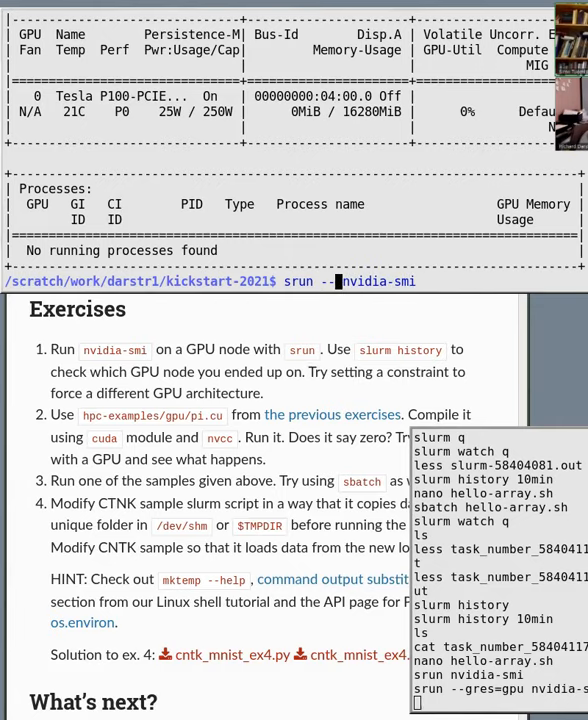
text(p gpu)
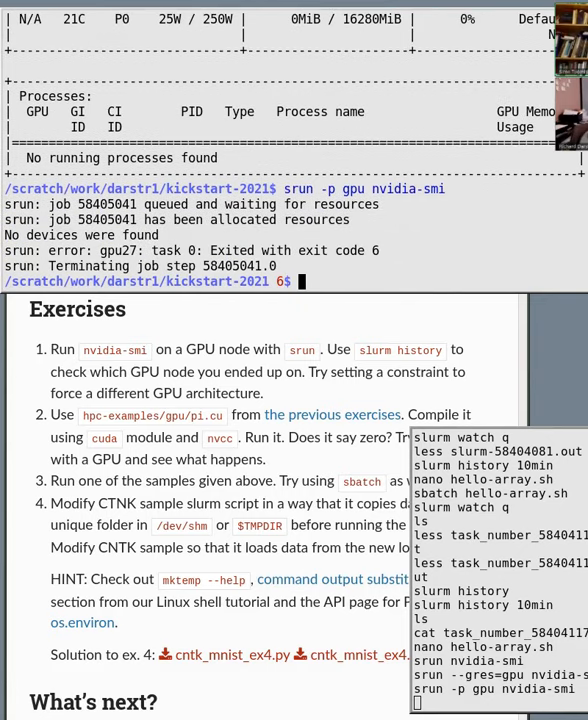
text(srun -p gpu nvidia-smi)
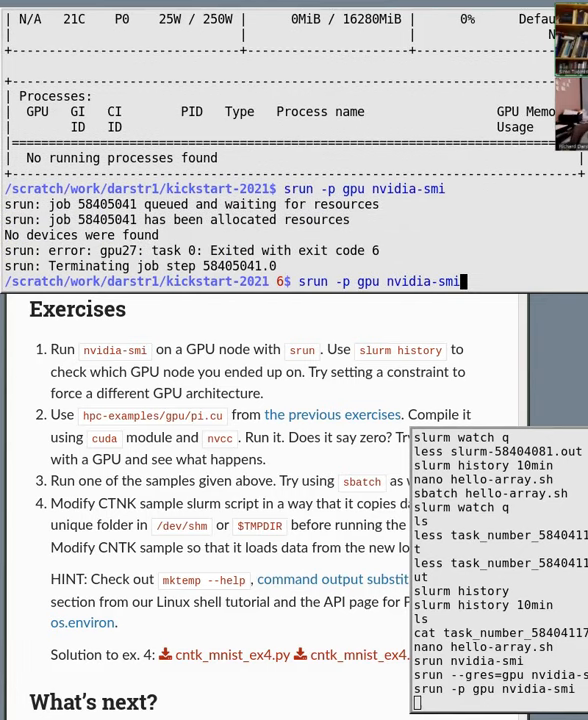